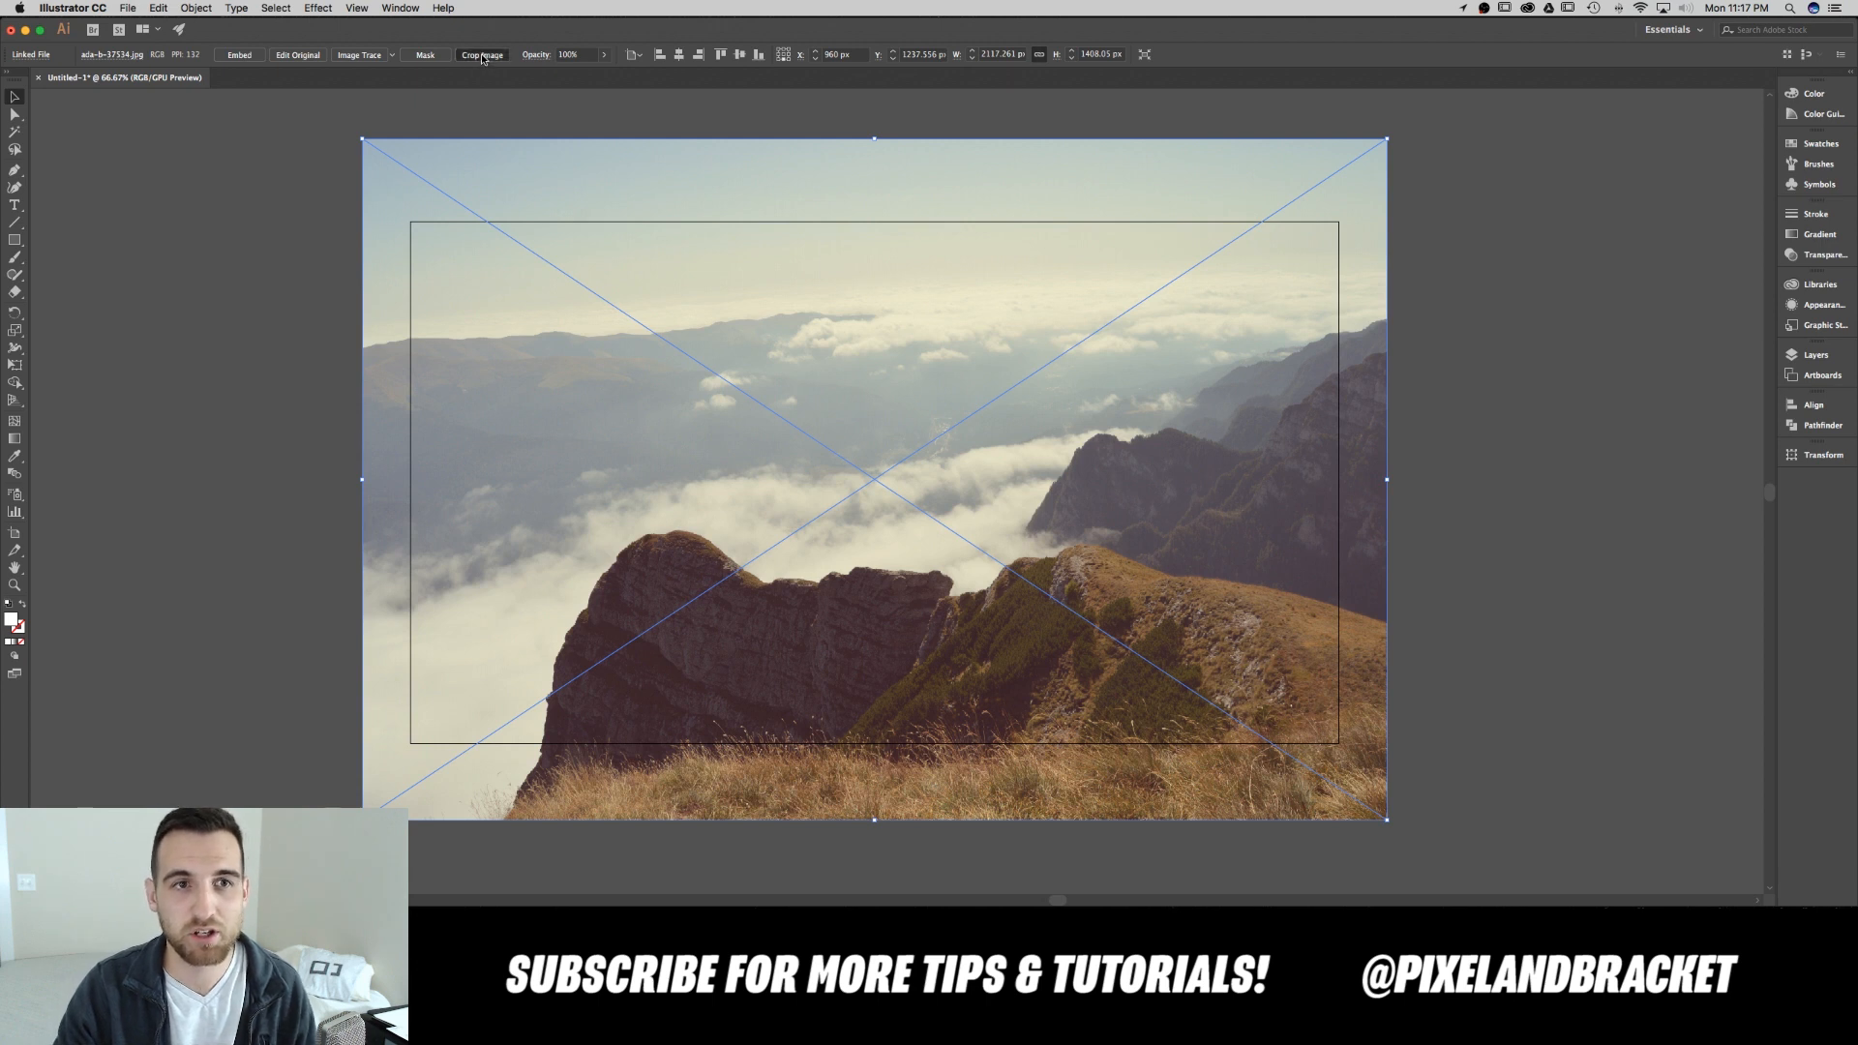
Step: Enter Crop Image mode on the placed mountain landscape photo
left_click(481, 54)
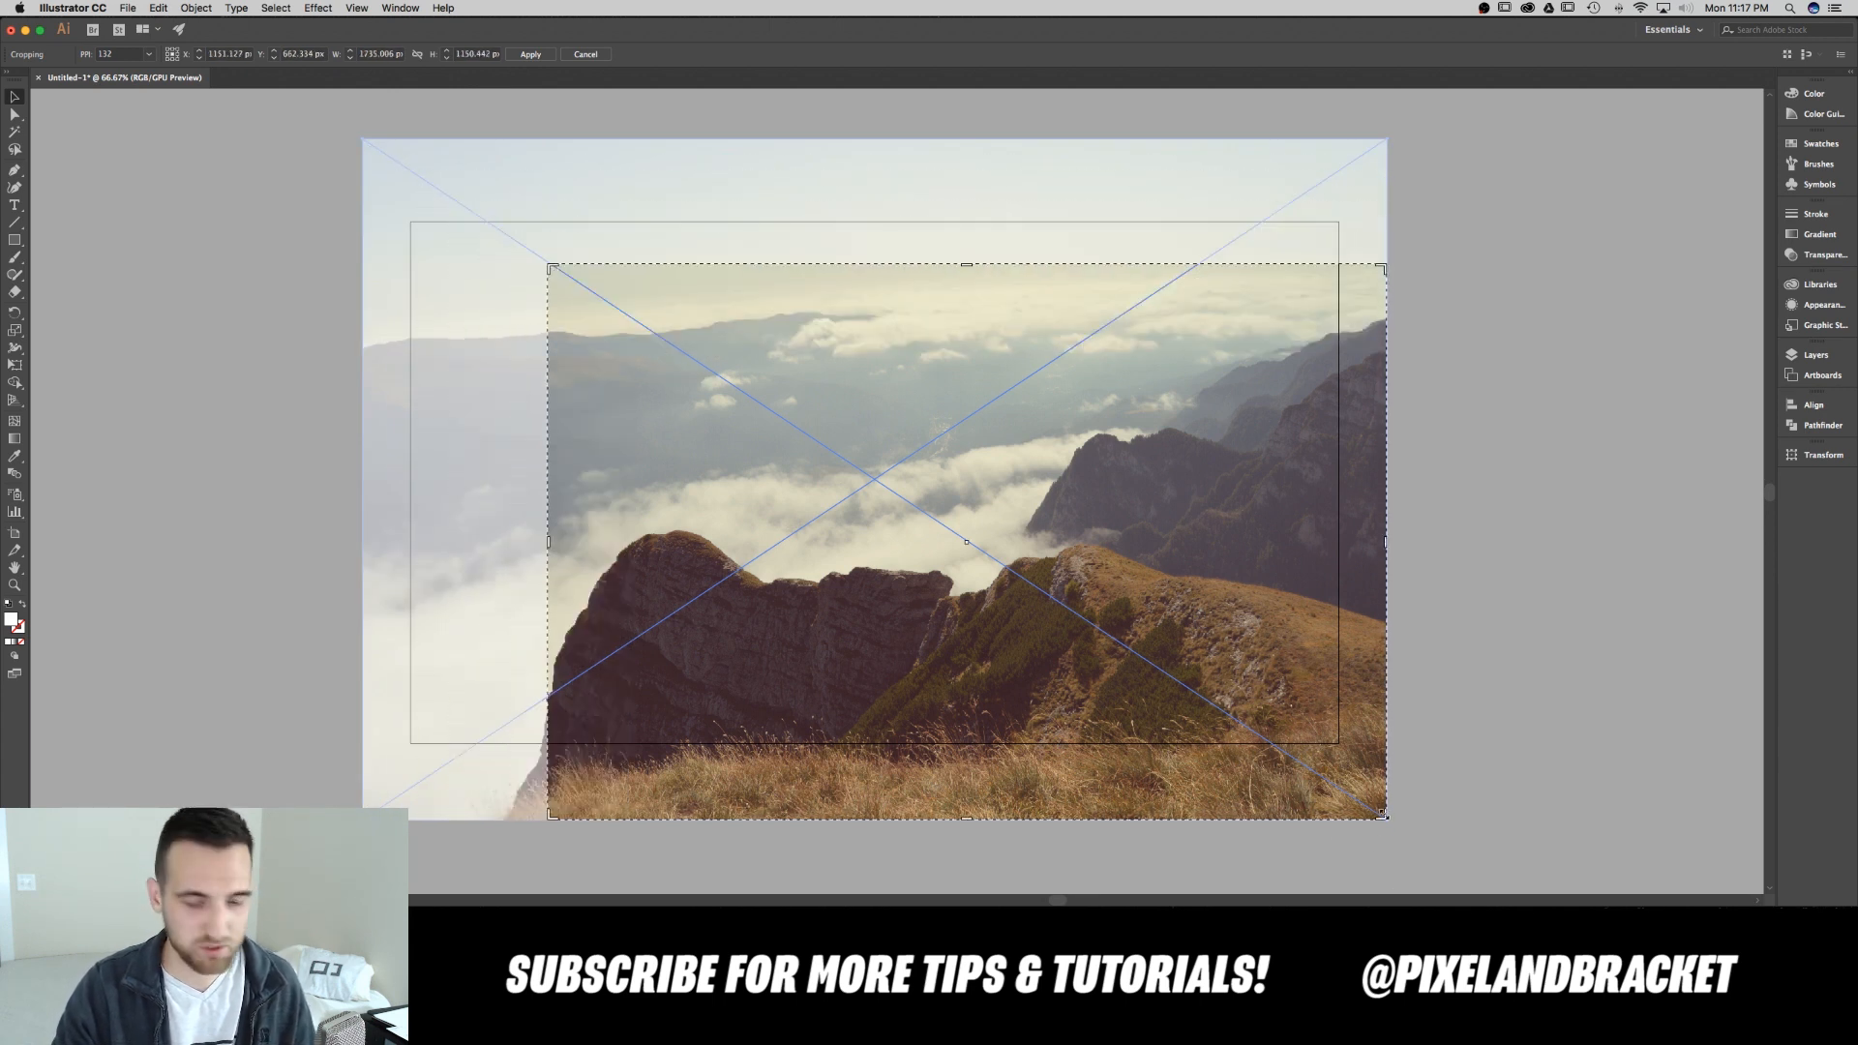
Step: Resize the crop box smaller and move it left over the dark rocky peak
left_click_drag(1384, 815, 1240, 702)
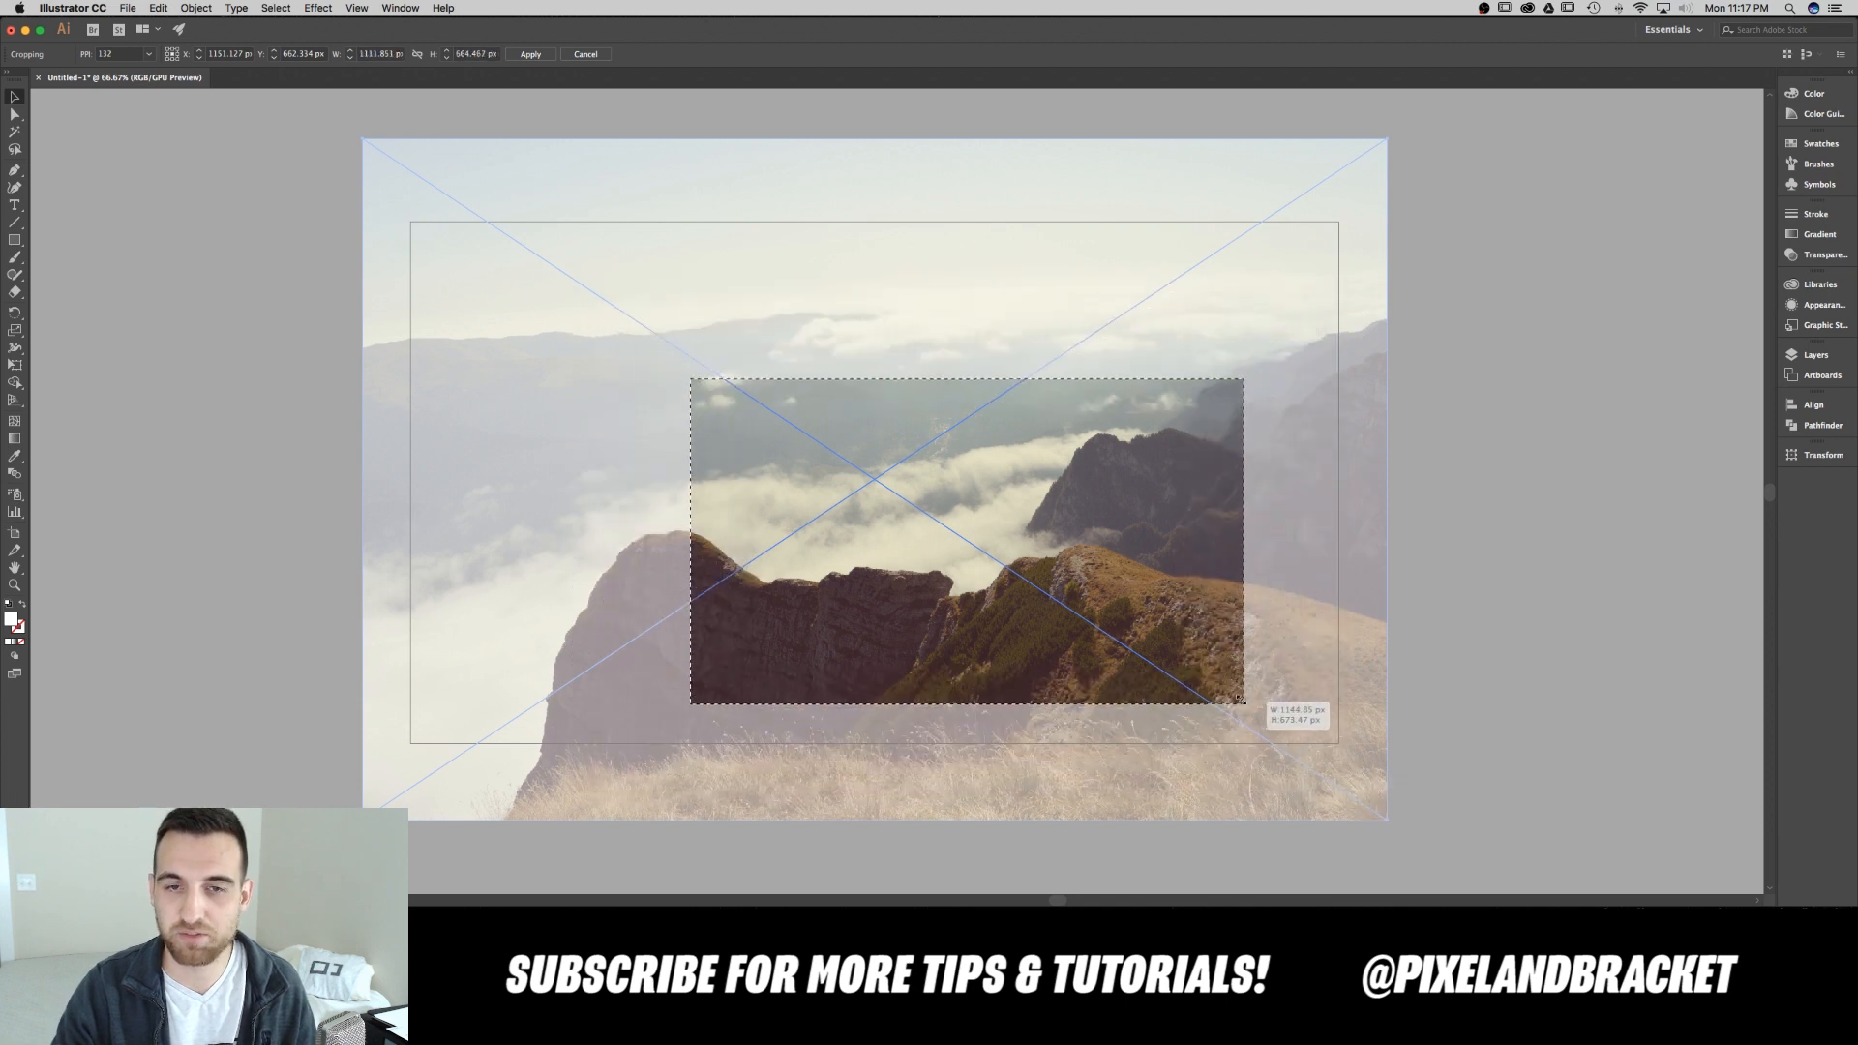
left_click_drag(1245, 706, 1303, 732)
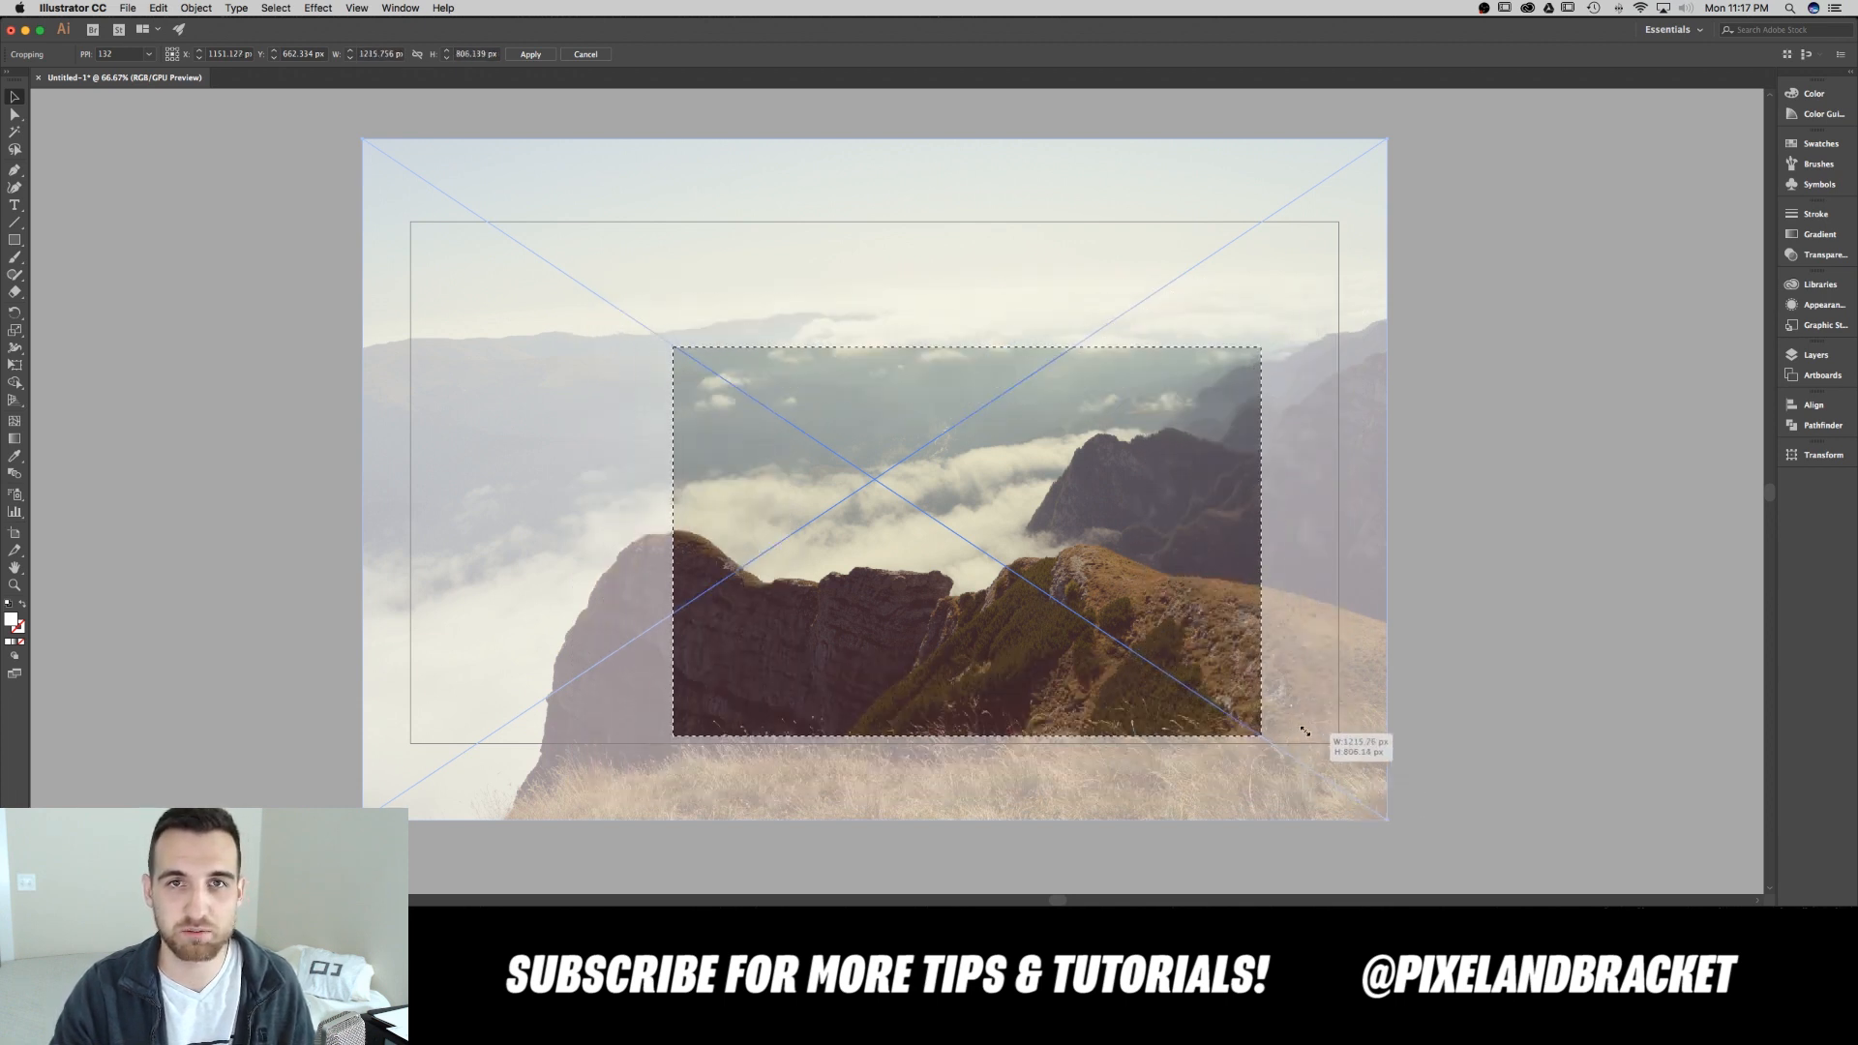
left_click_drag(1260, 735, 1191, 691)
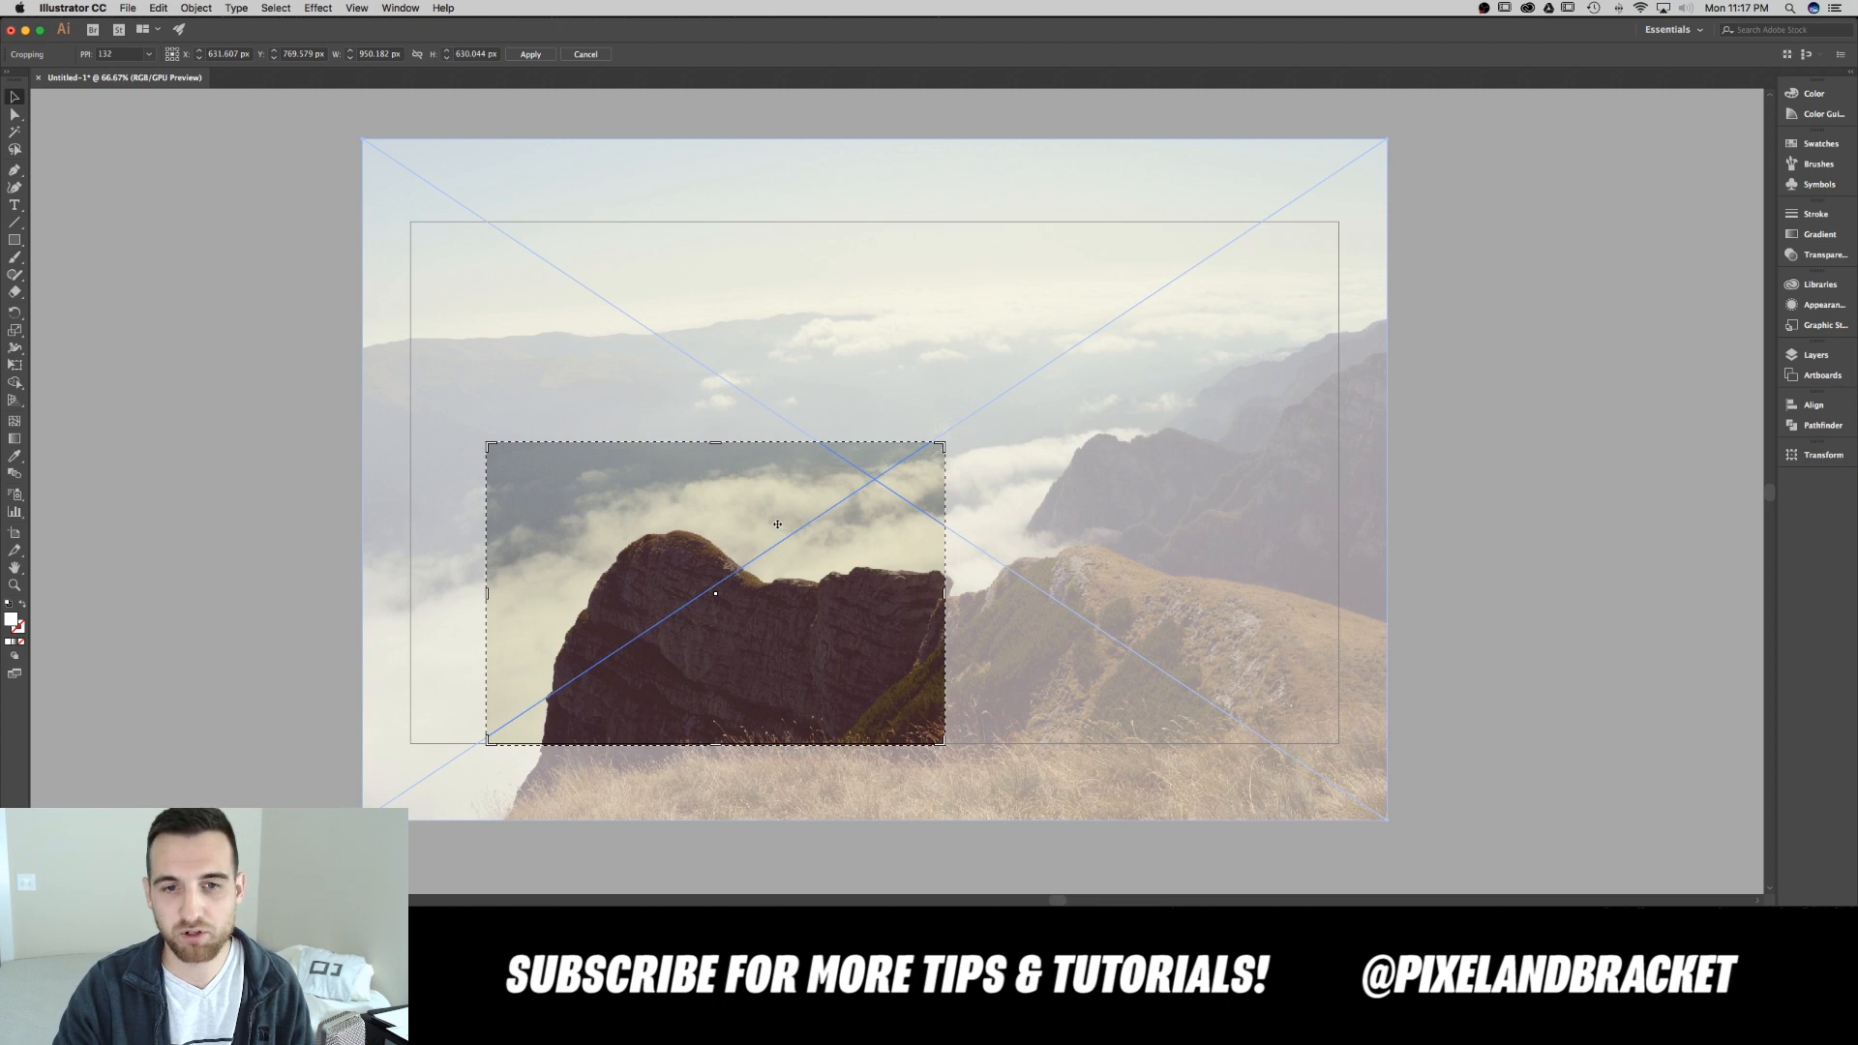
mouse_move(629, 301)
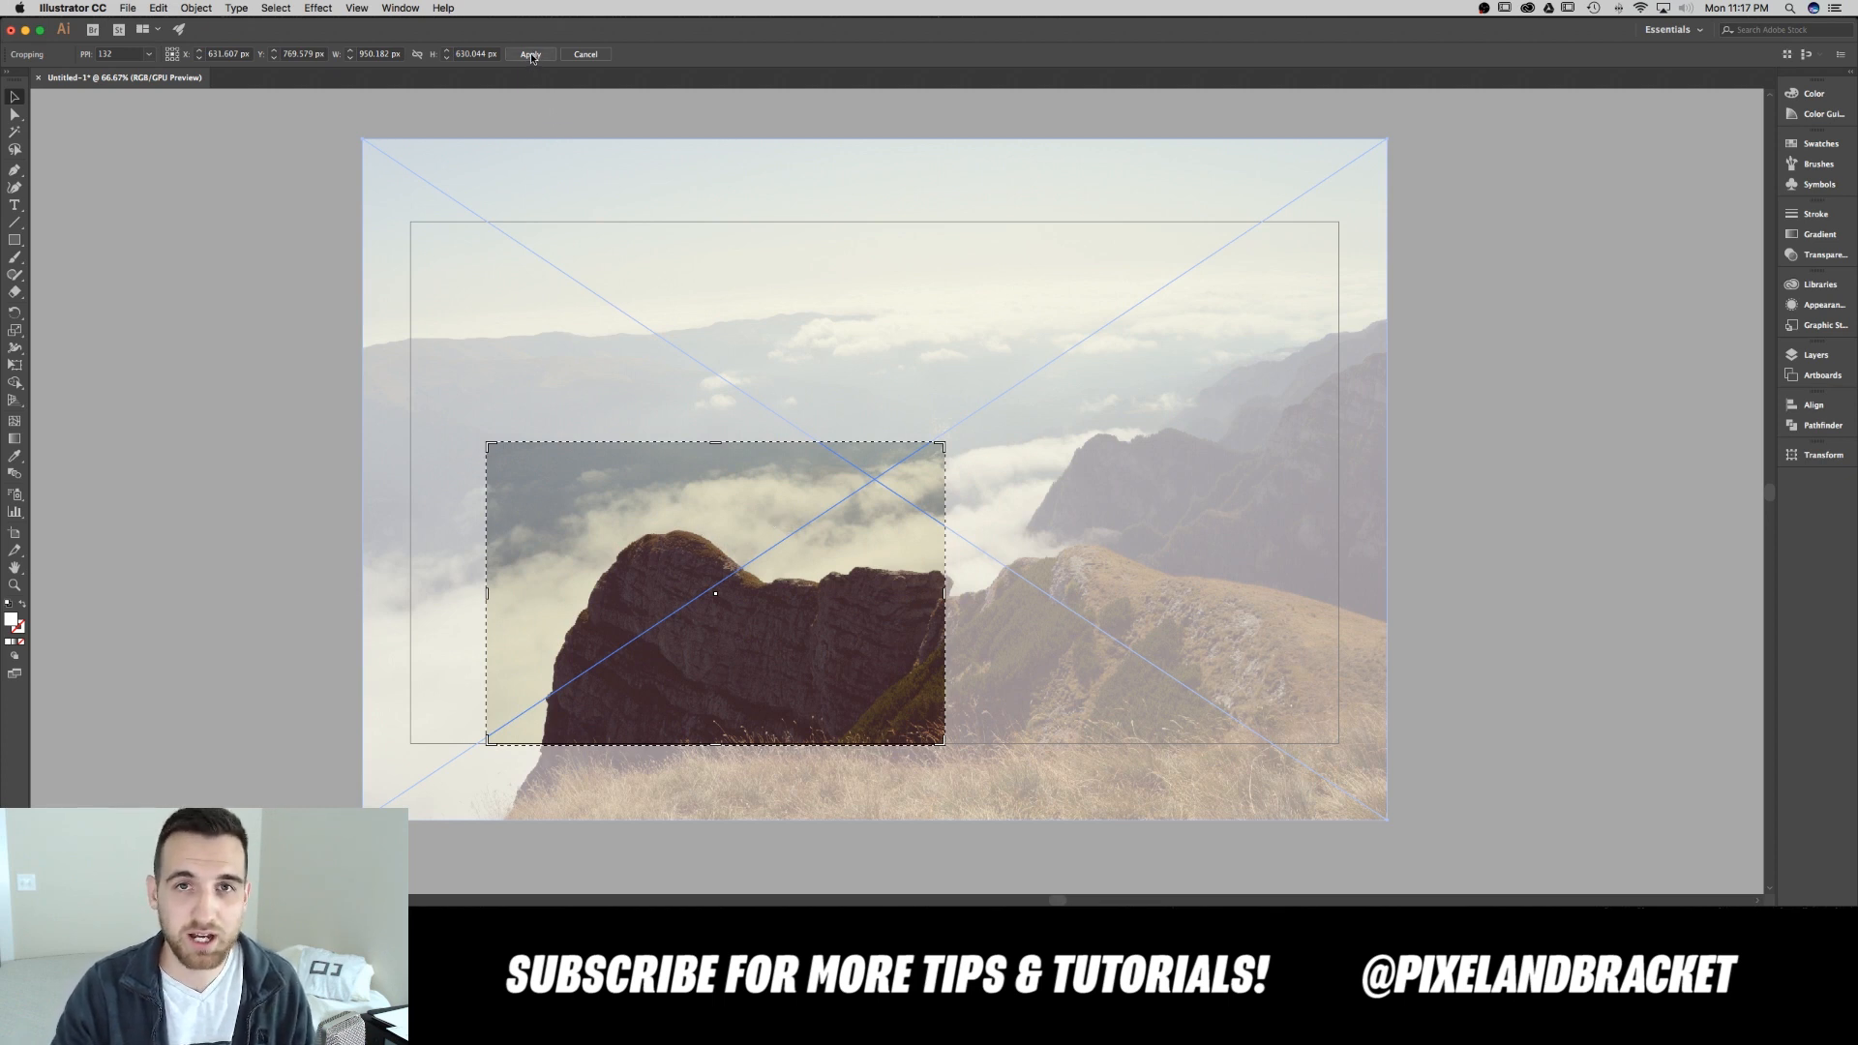
Step: Apply the crop, leaving only the rocky peak and clouds on the artboard
left_click(528, 55)
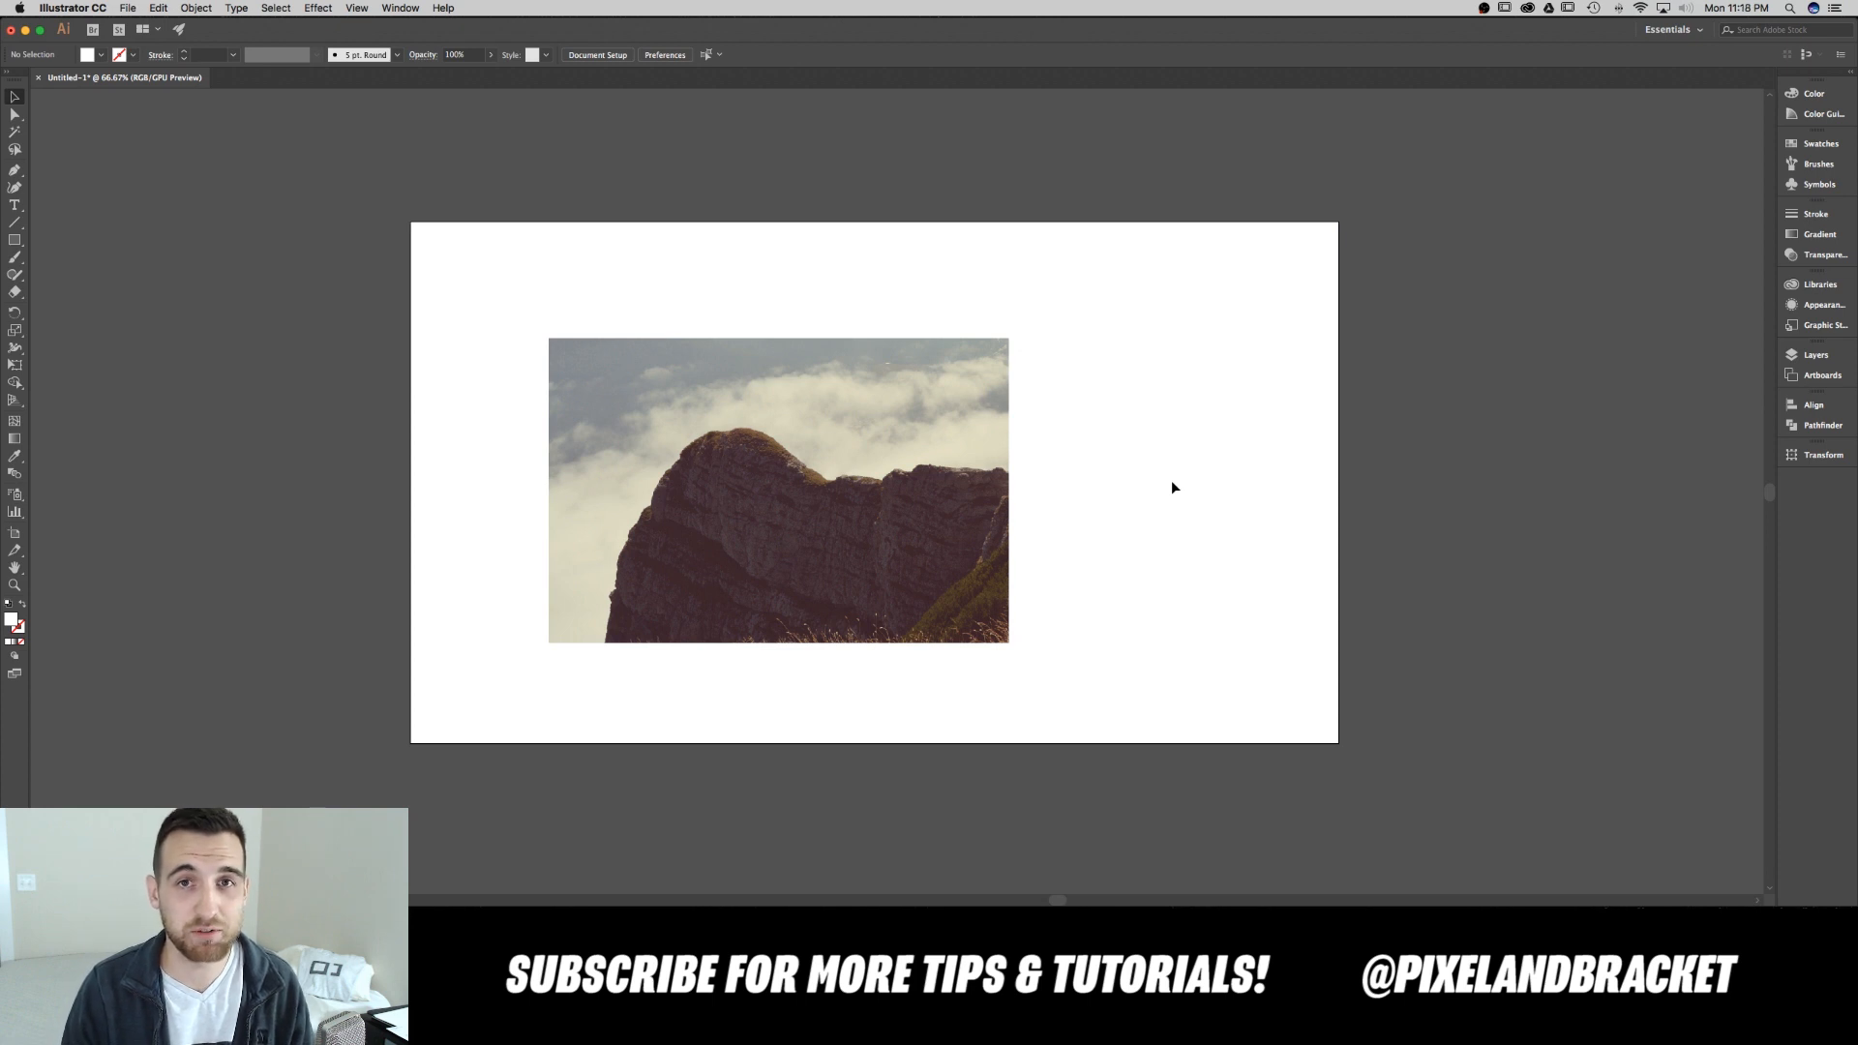
mouse_move(1114, 505)
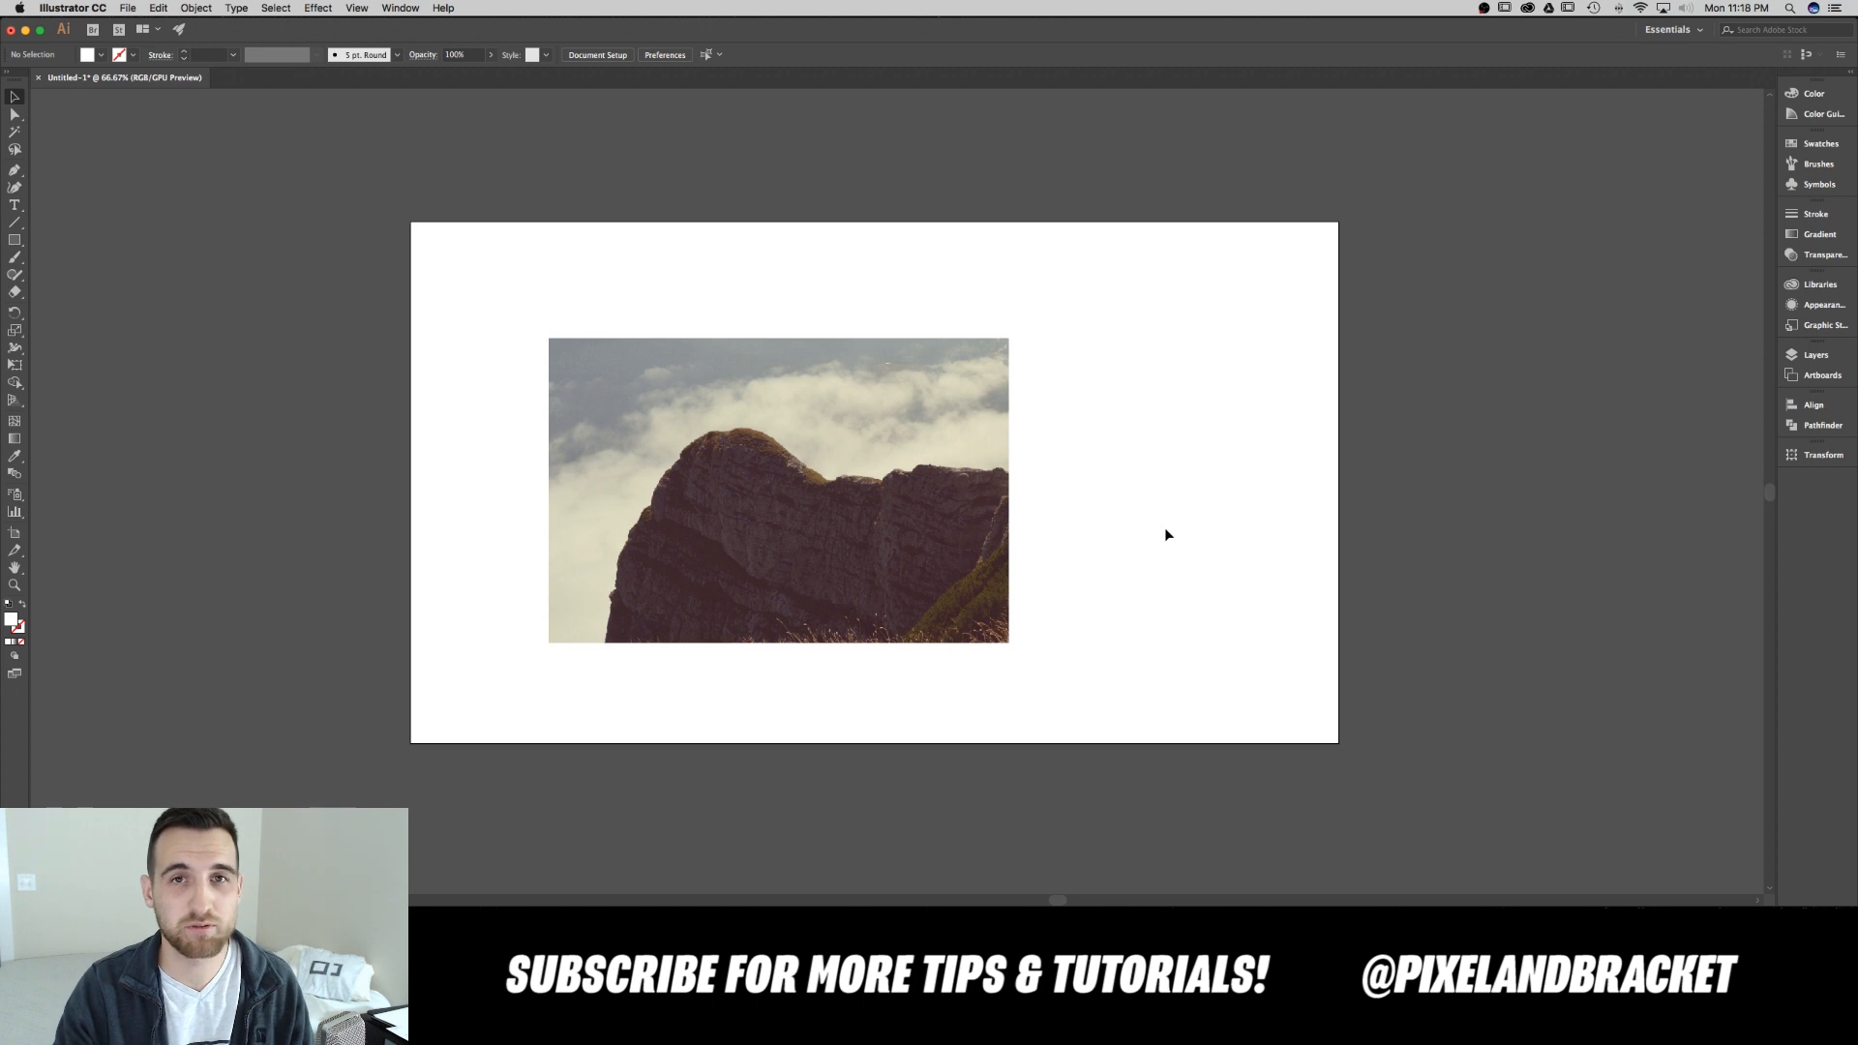
mouse_move(1162, 535)
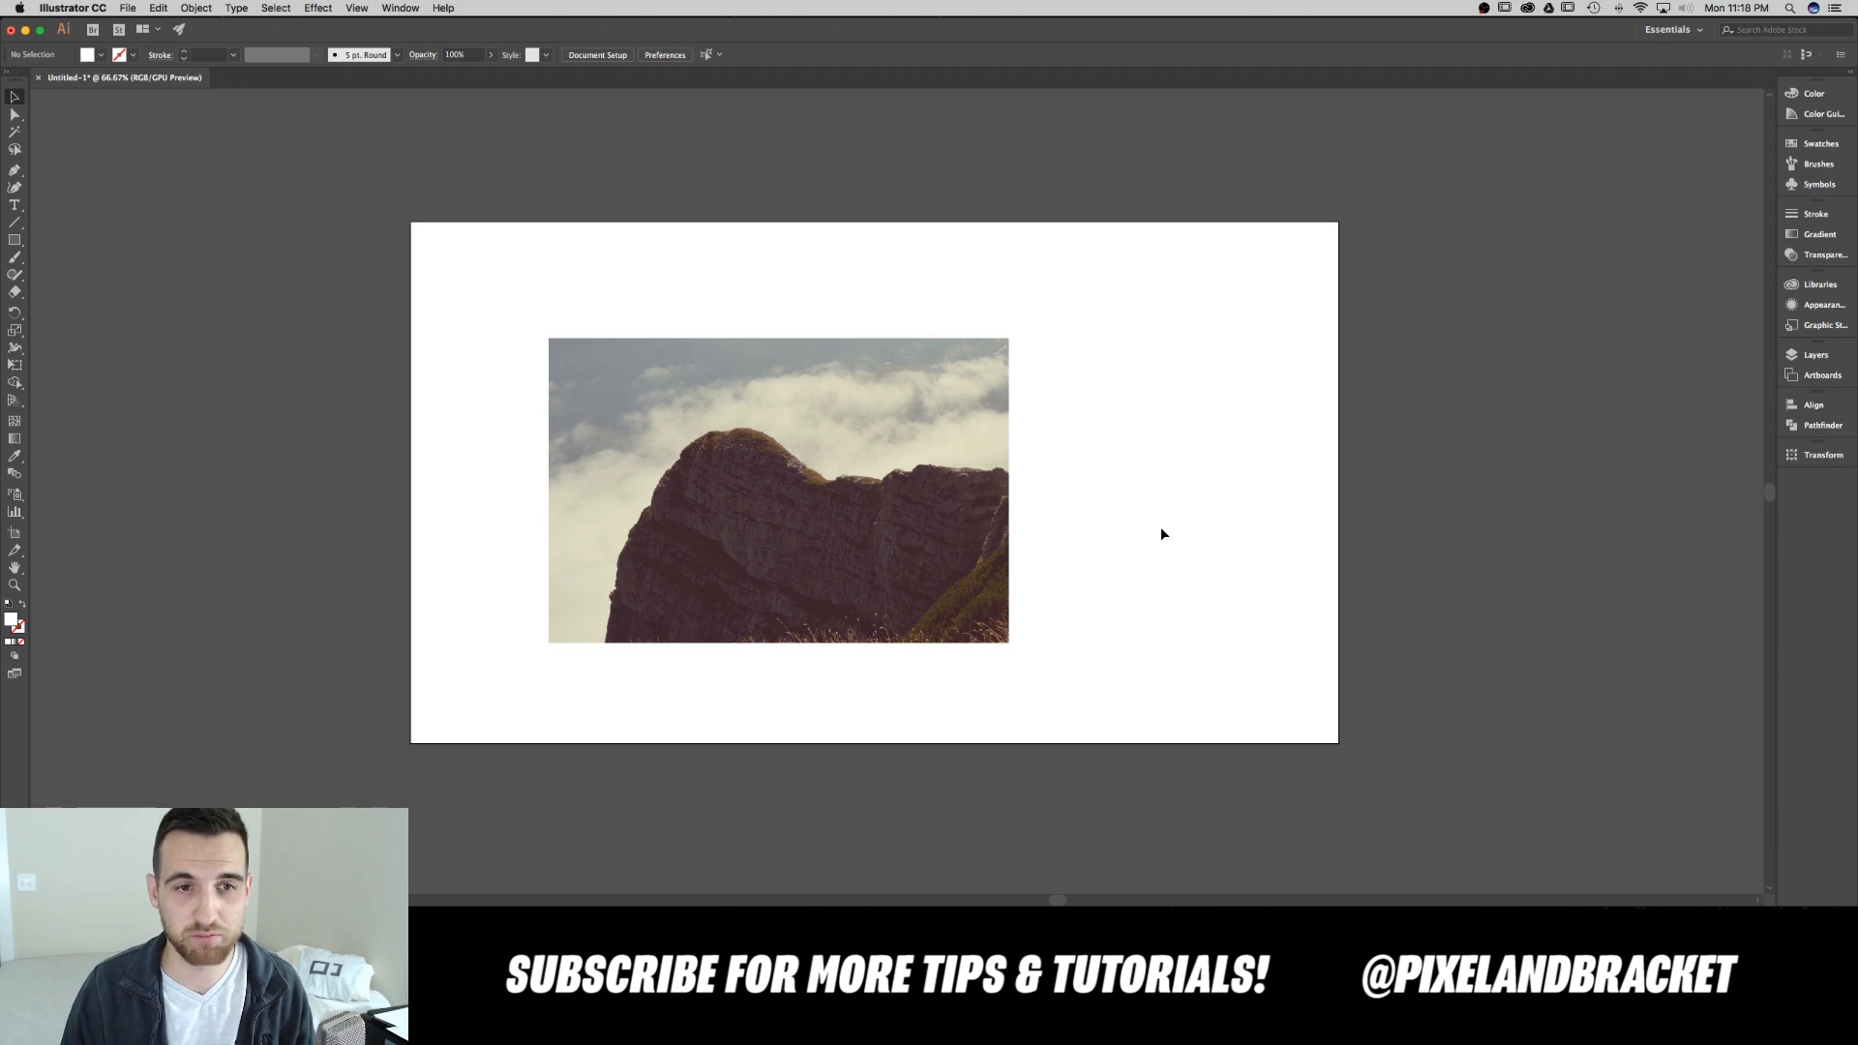
mouse_move(1158, 533)
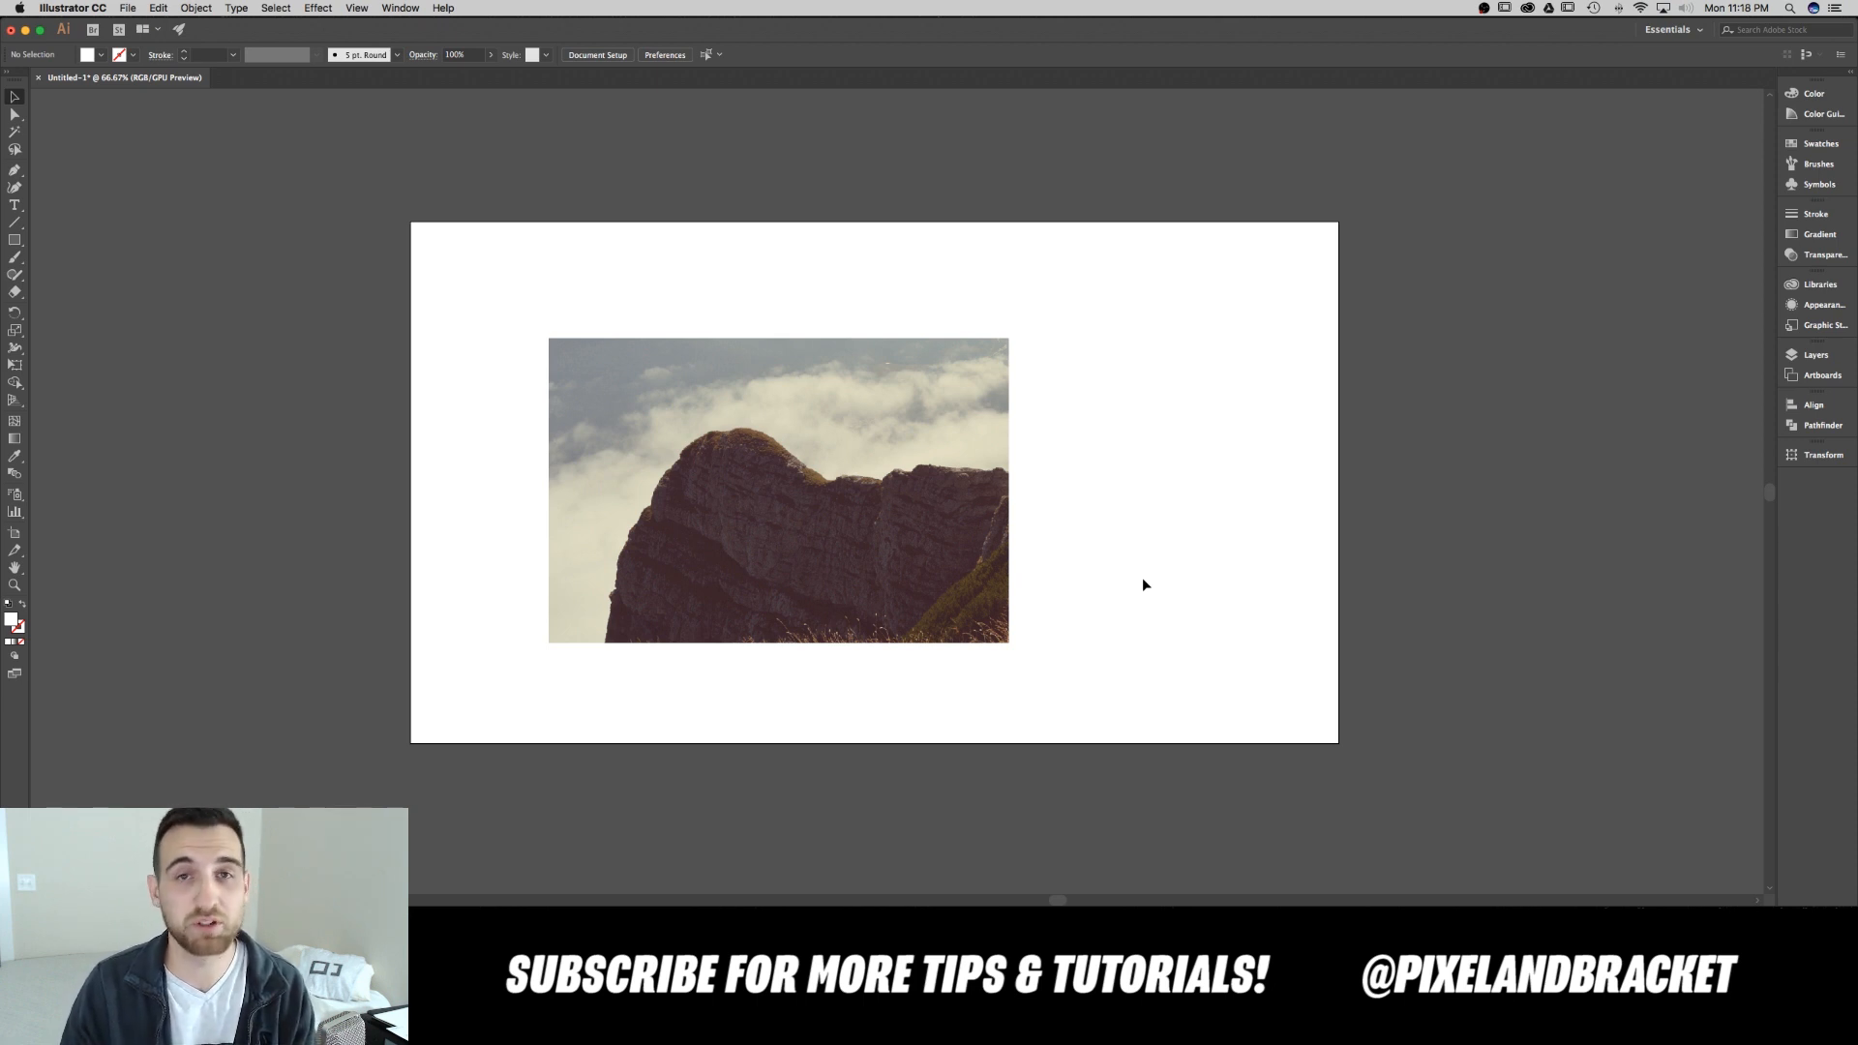
mouse_move(1125, 560)
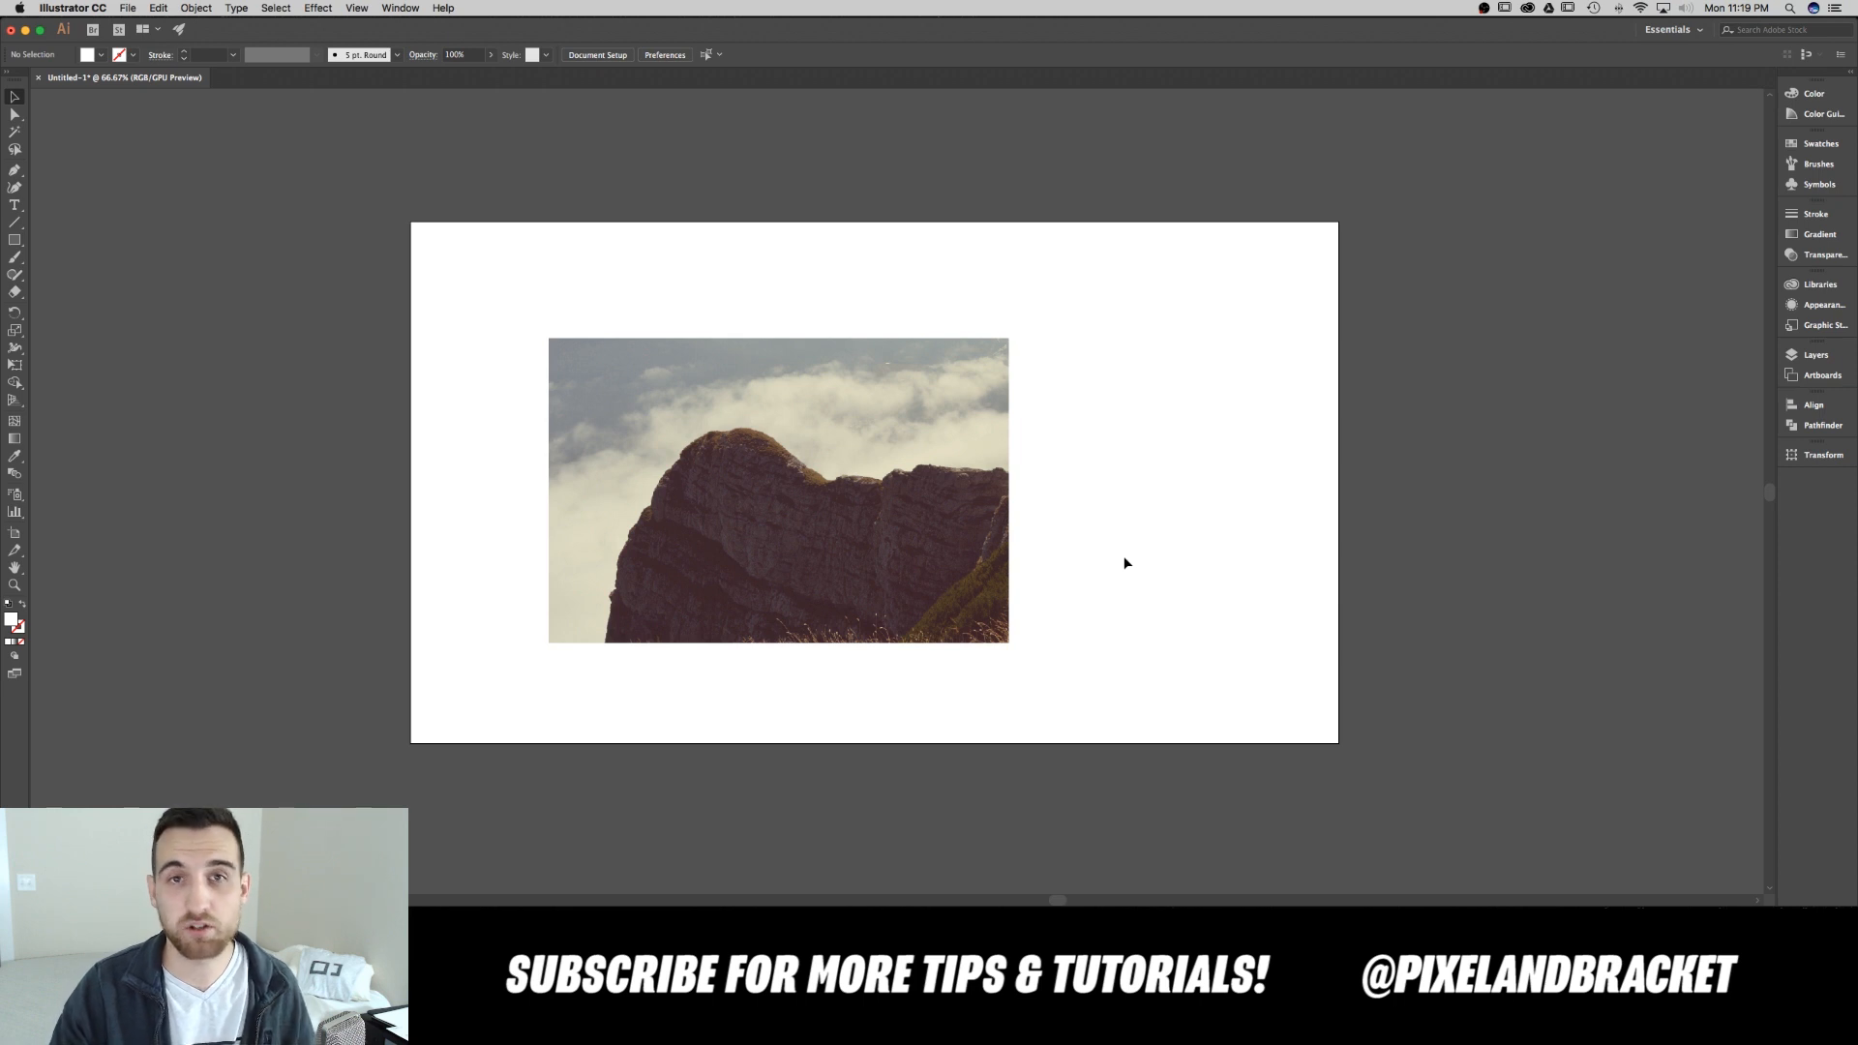
mouse_move(1135, 558)
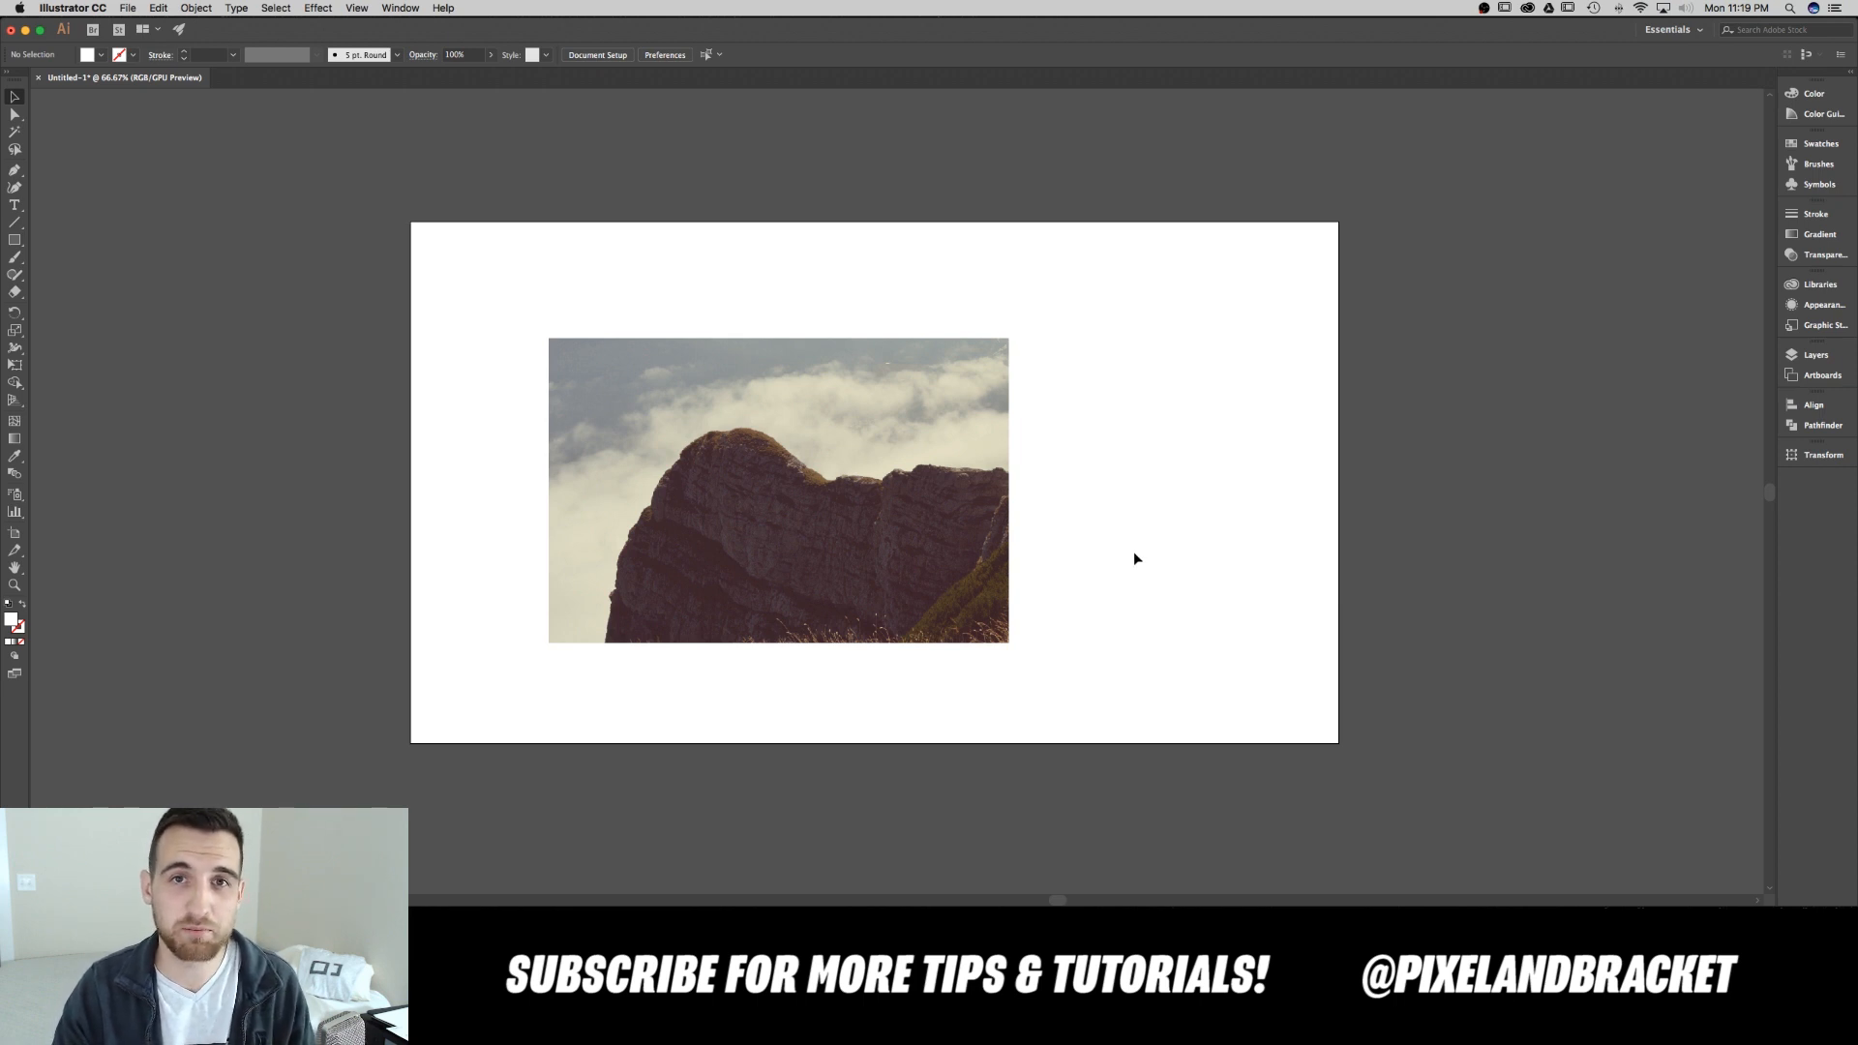